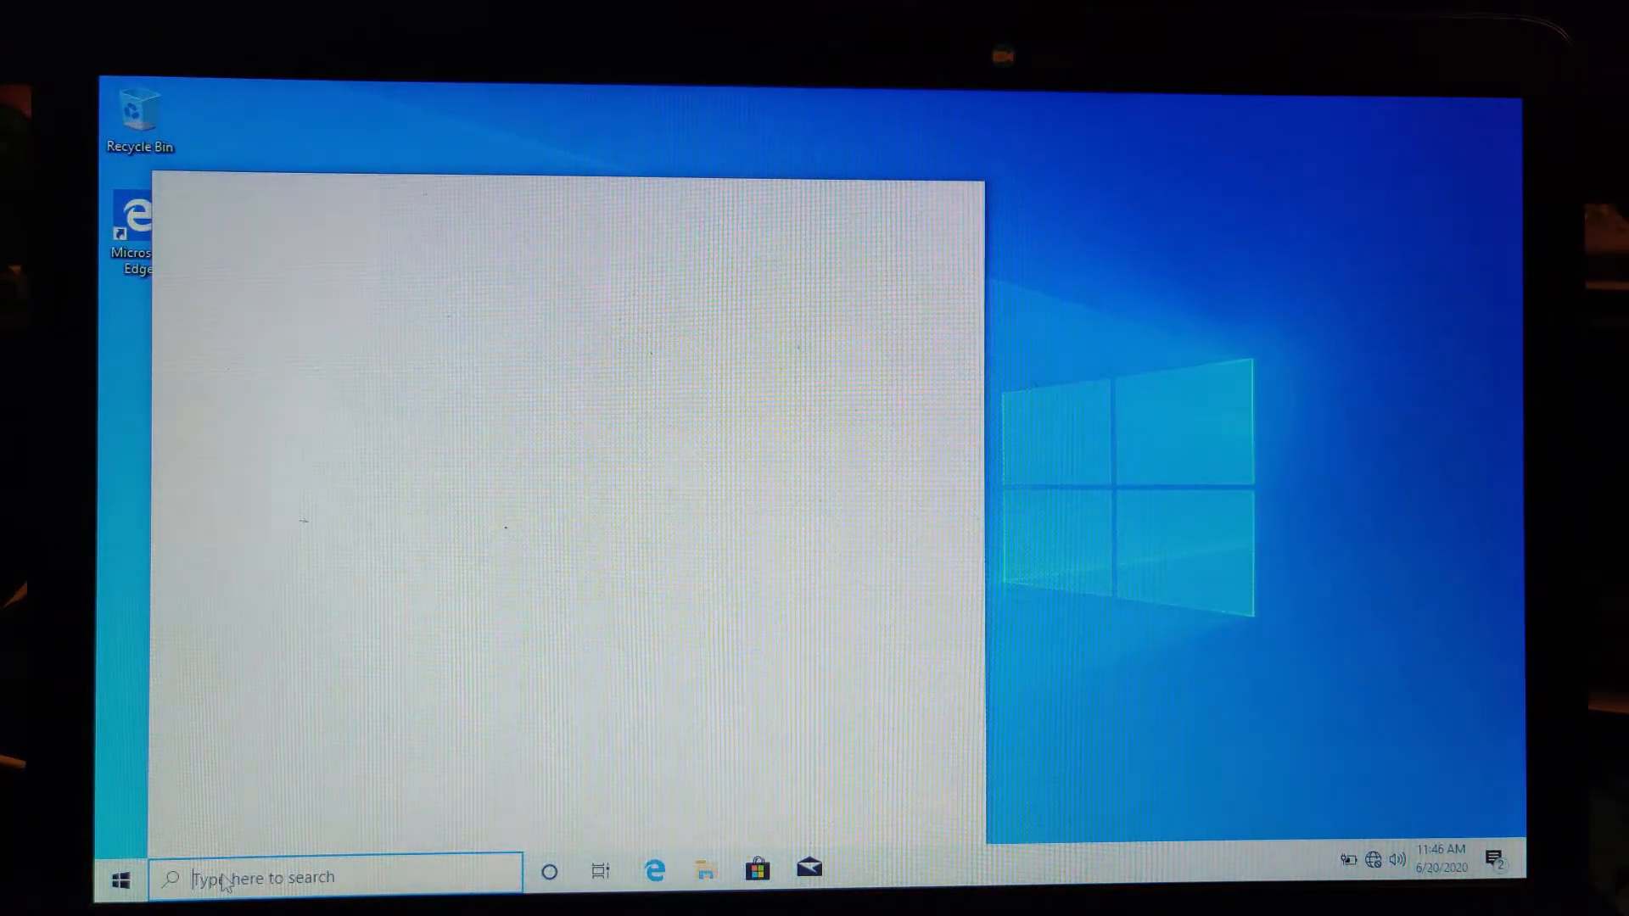
Search for 'system' and launch System Information from the results.
text(system inform)
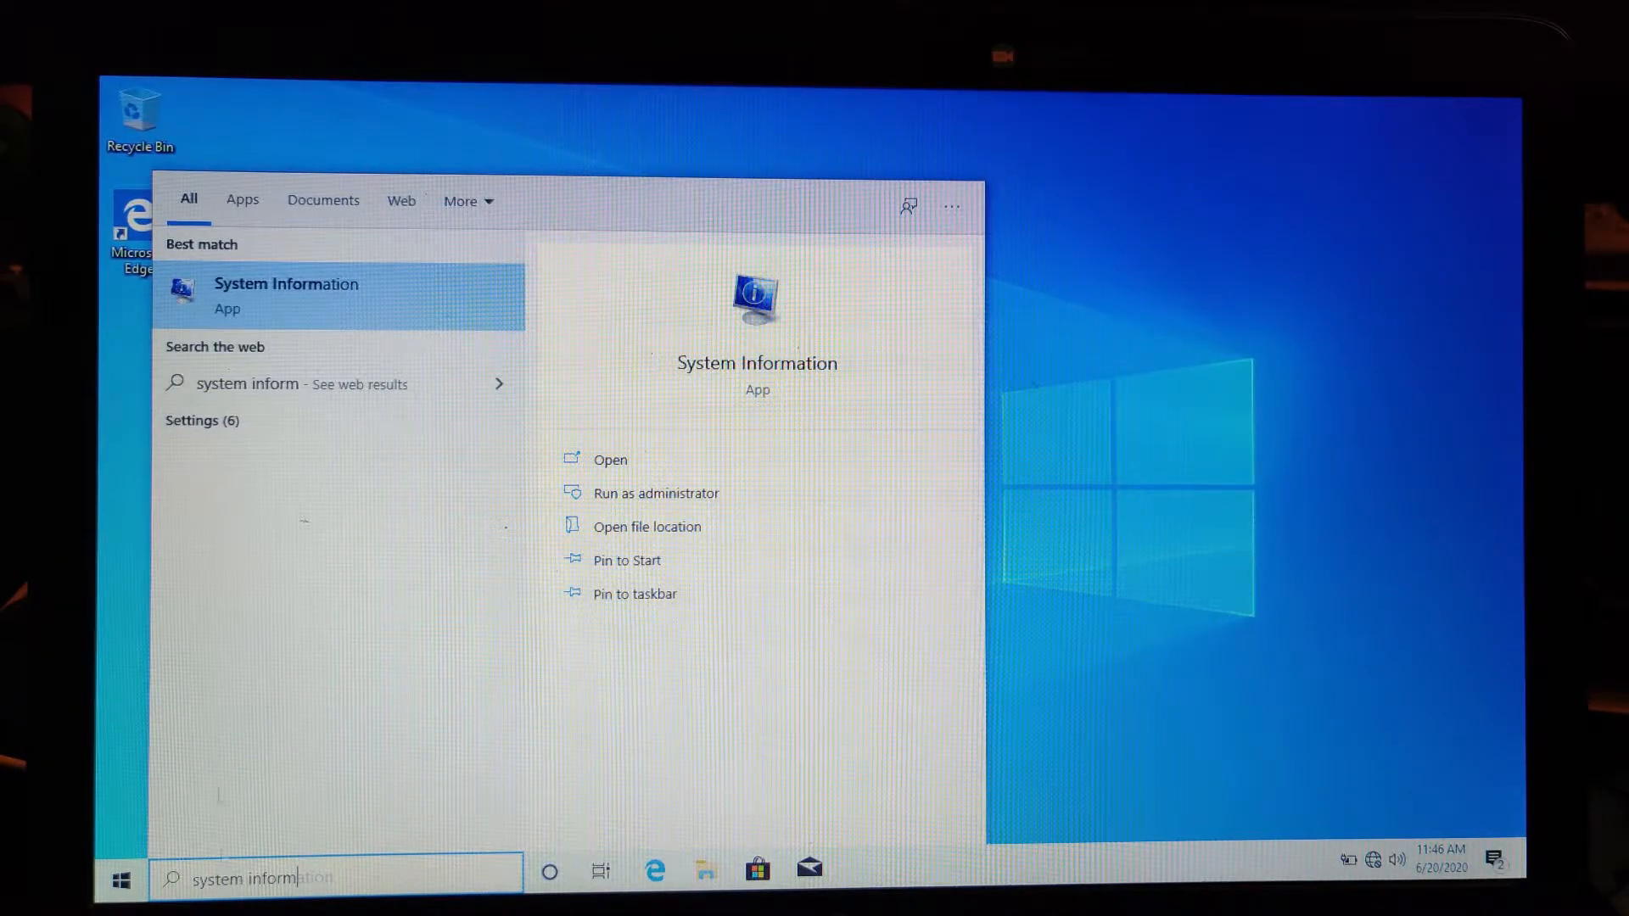
click(285, 292)
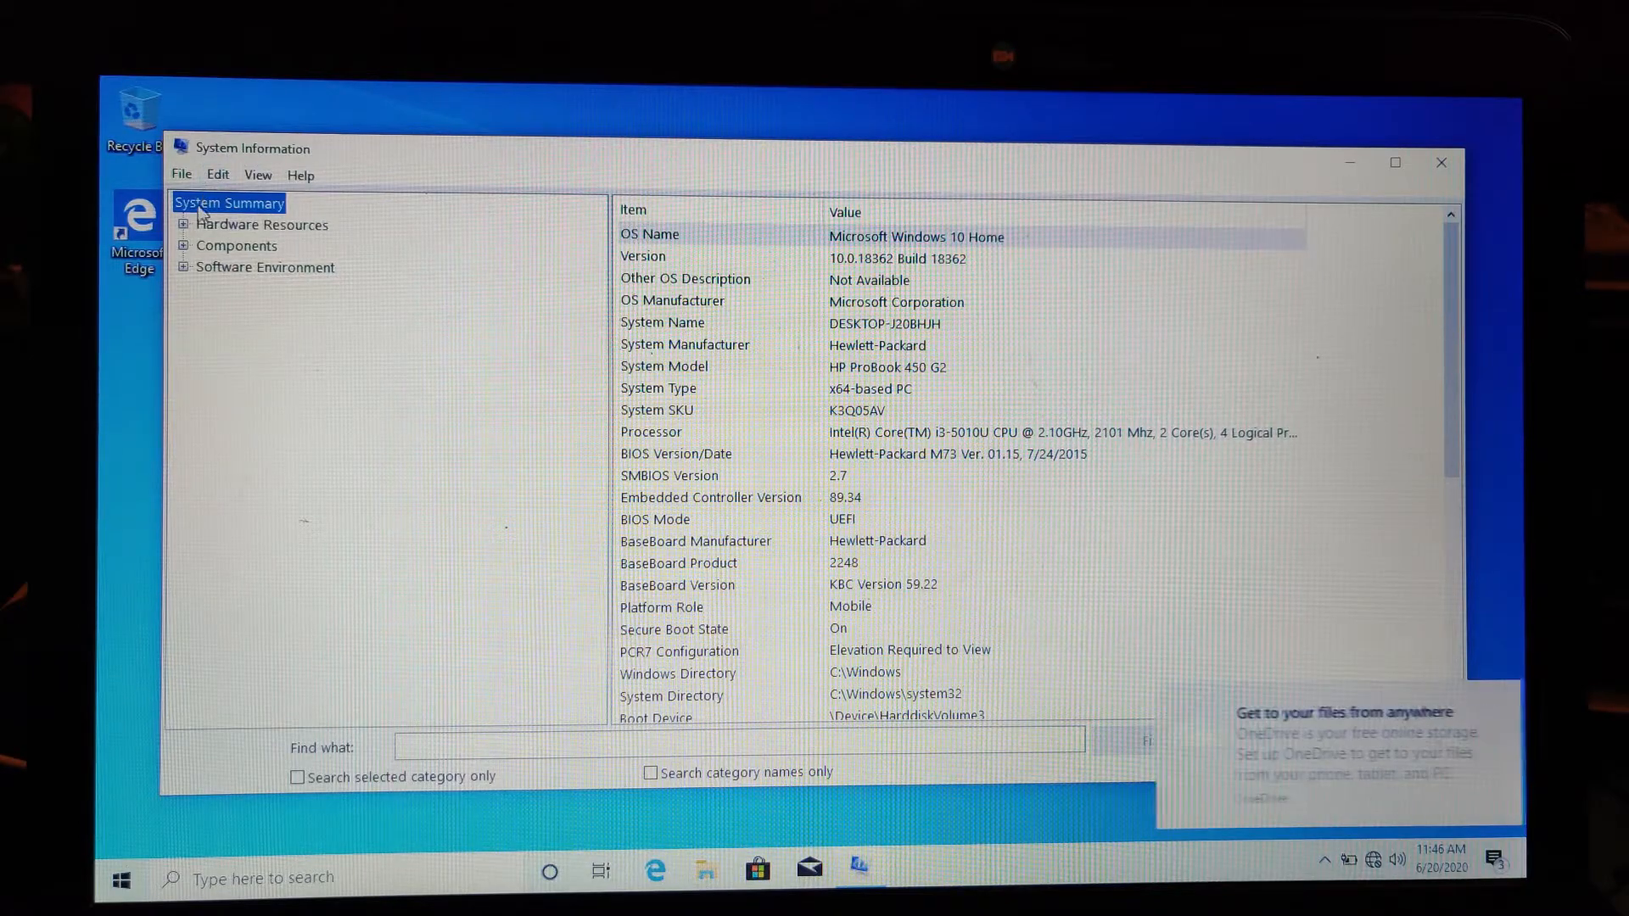
Expand Components > Storage and select Drives to list the detected drives.
click(183, 246)
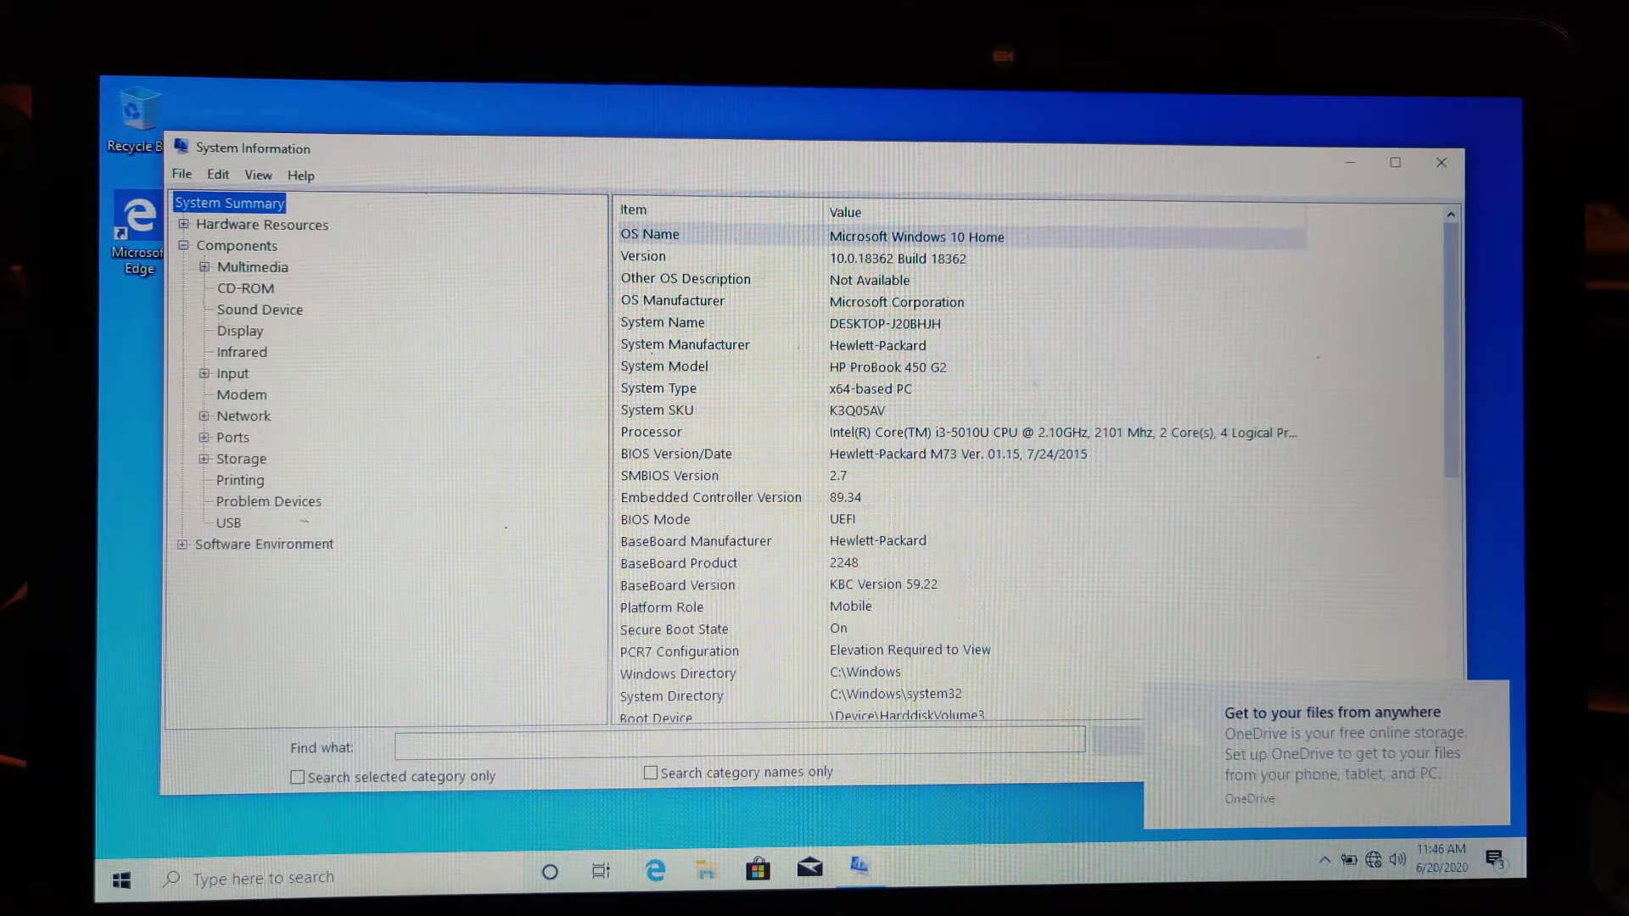
click(241, 459)
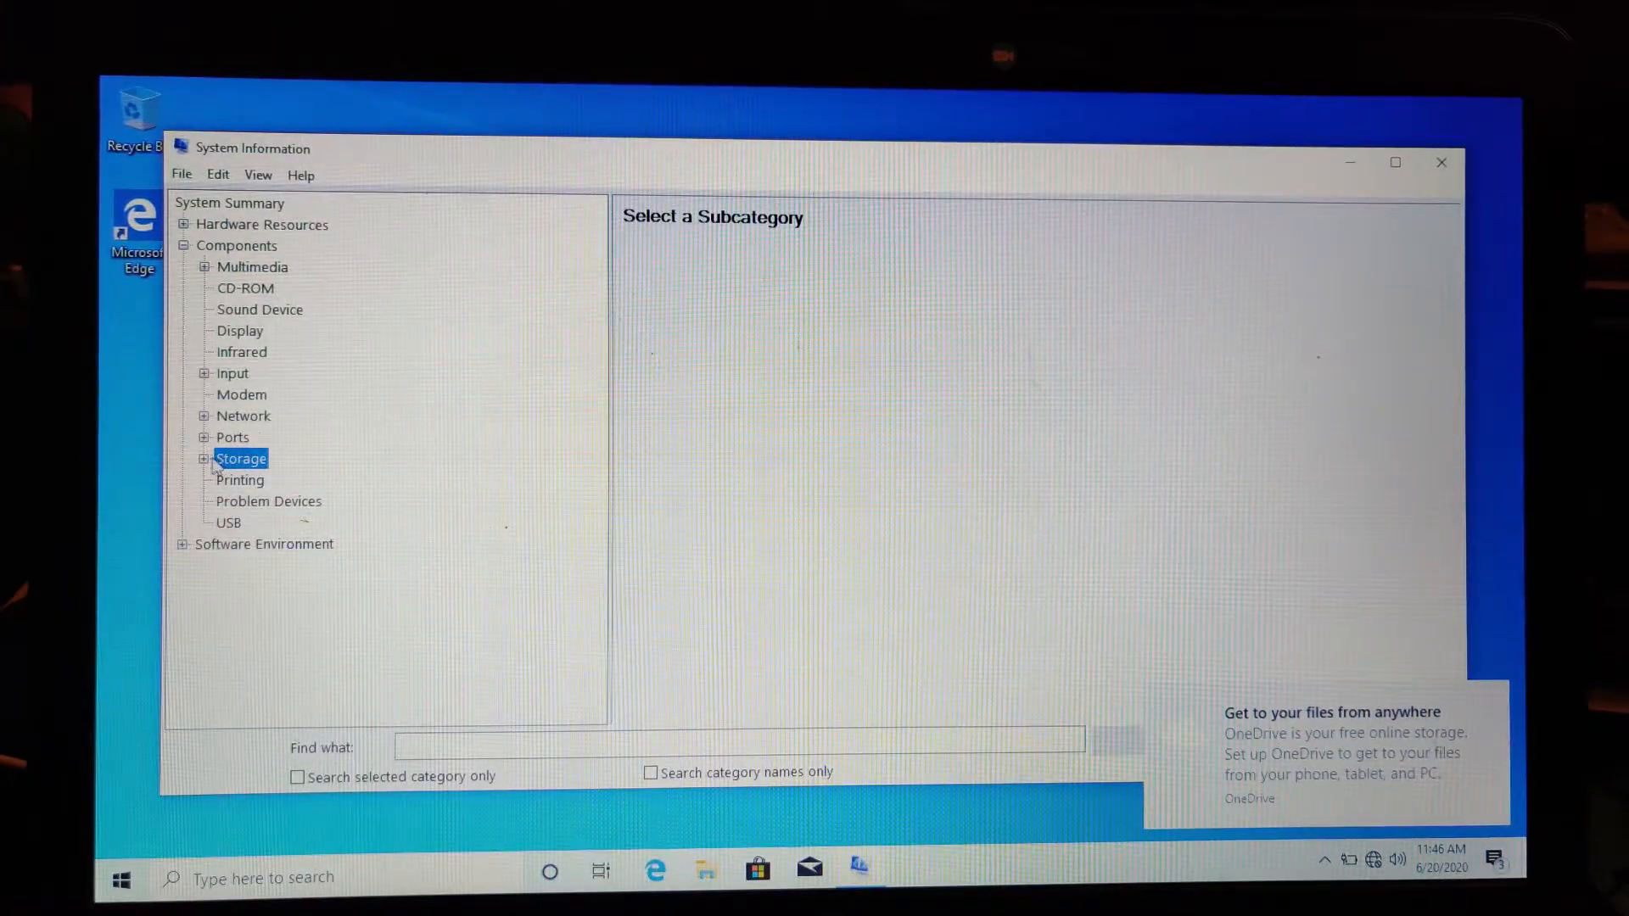
click(203, 458)
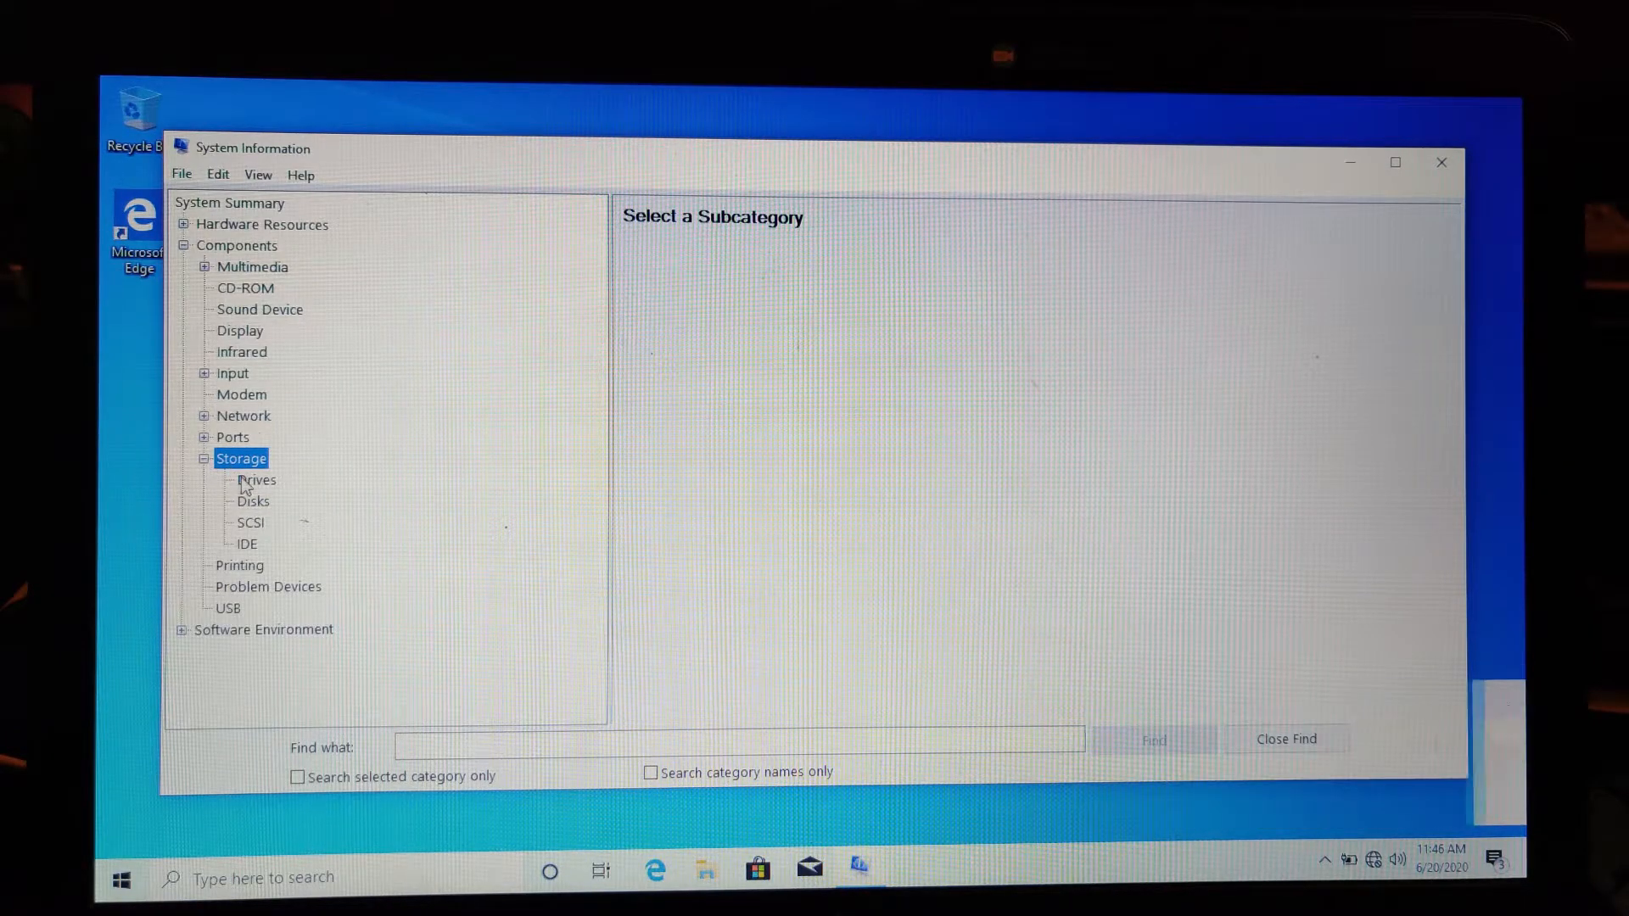
click(256, 478)
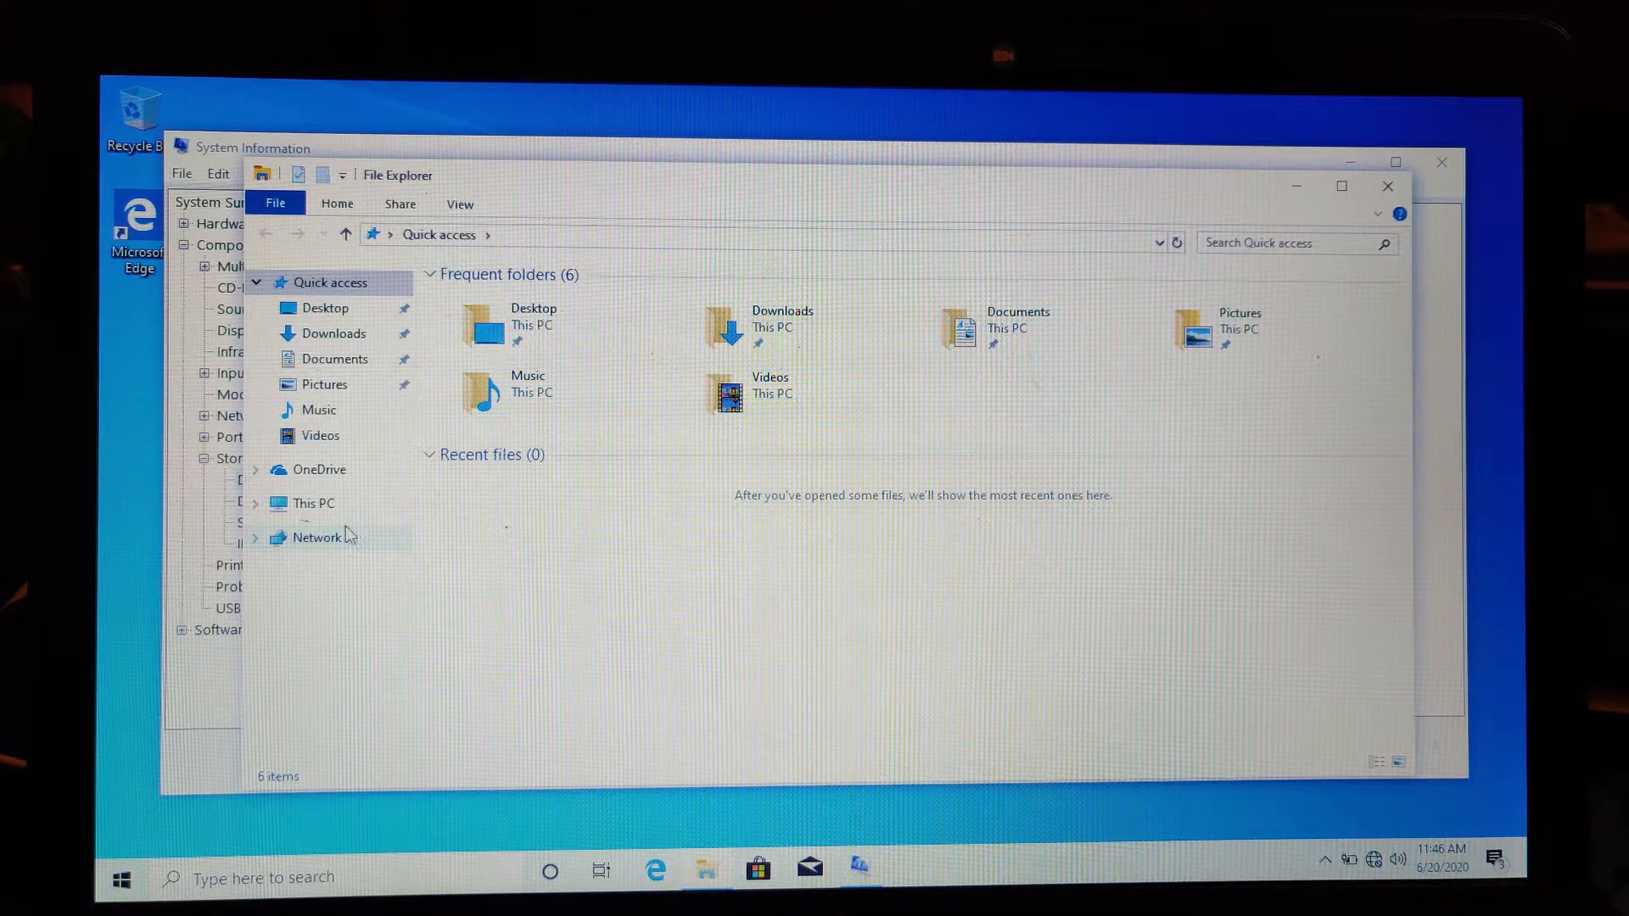
Show This PC, listing Local Disk (C:) and New Volume (D:).
click(312, 503)
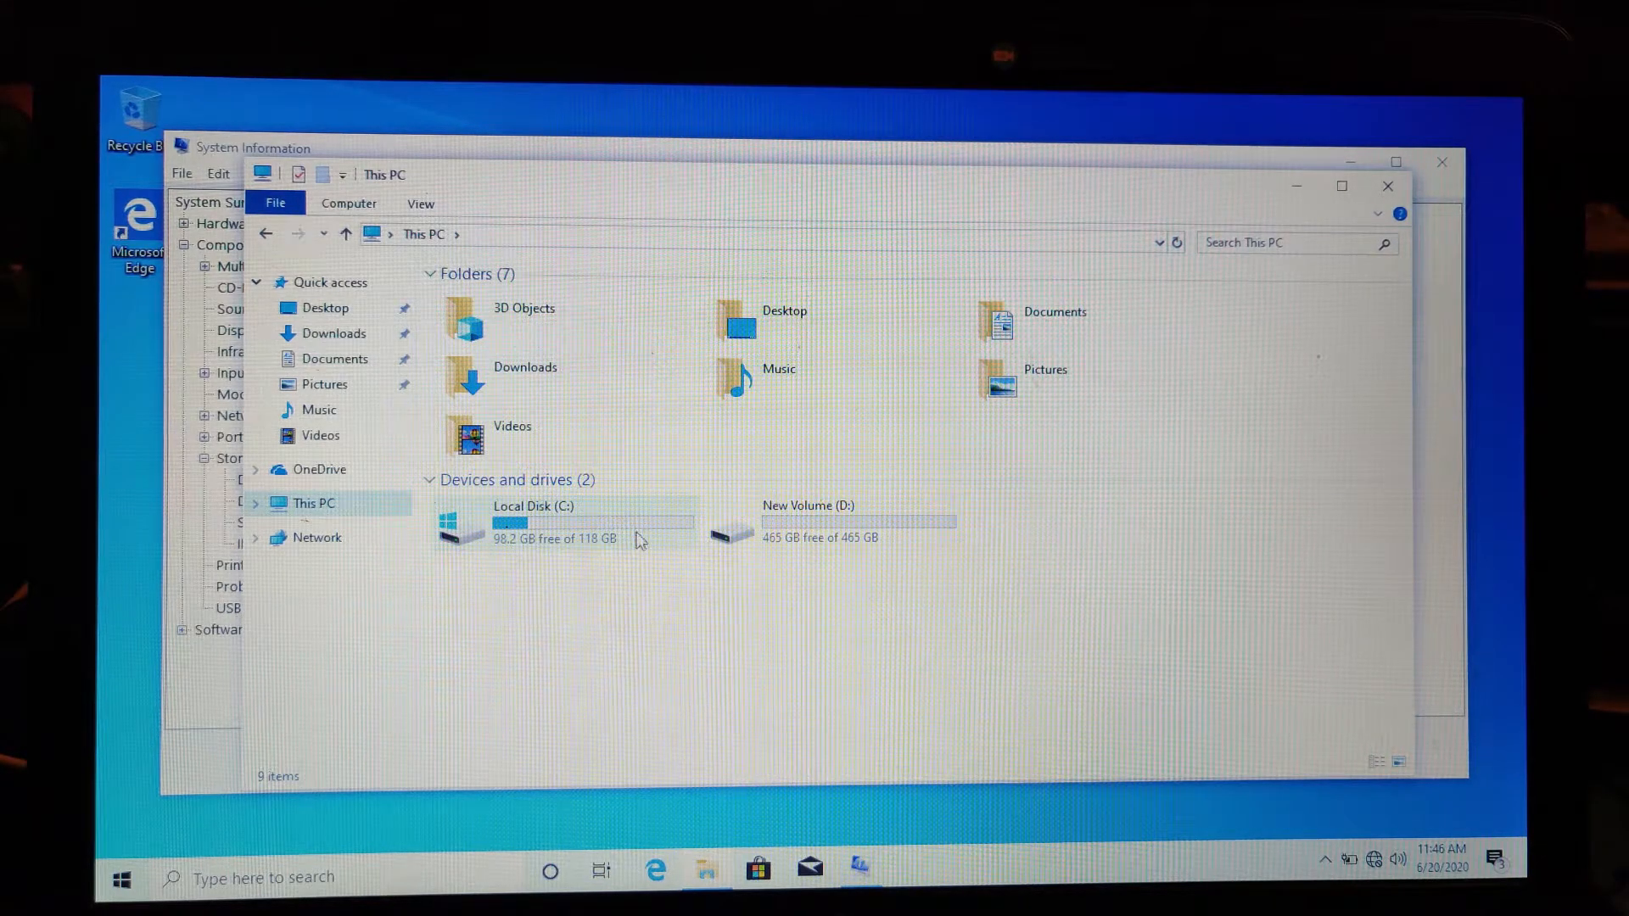
mouse_move(733, 530)
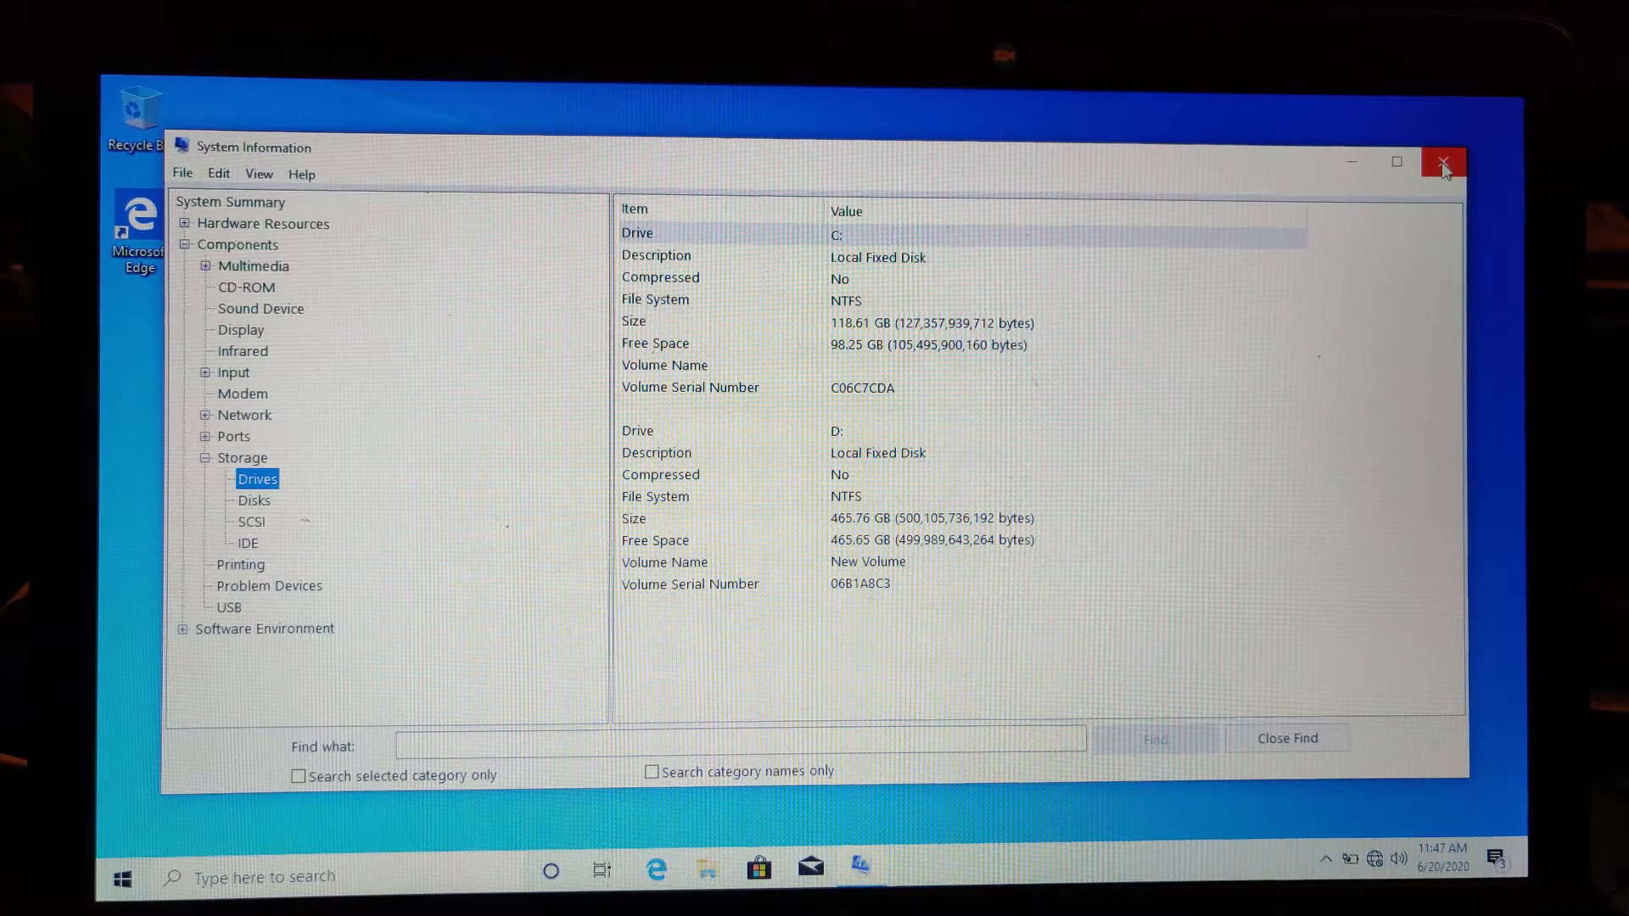
Close System Information after reviewing the C: and D: drive details.
click(1442, 162)
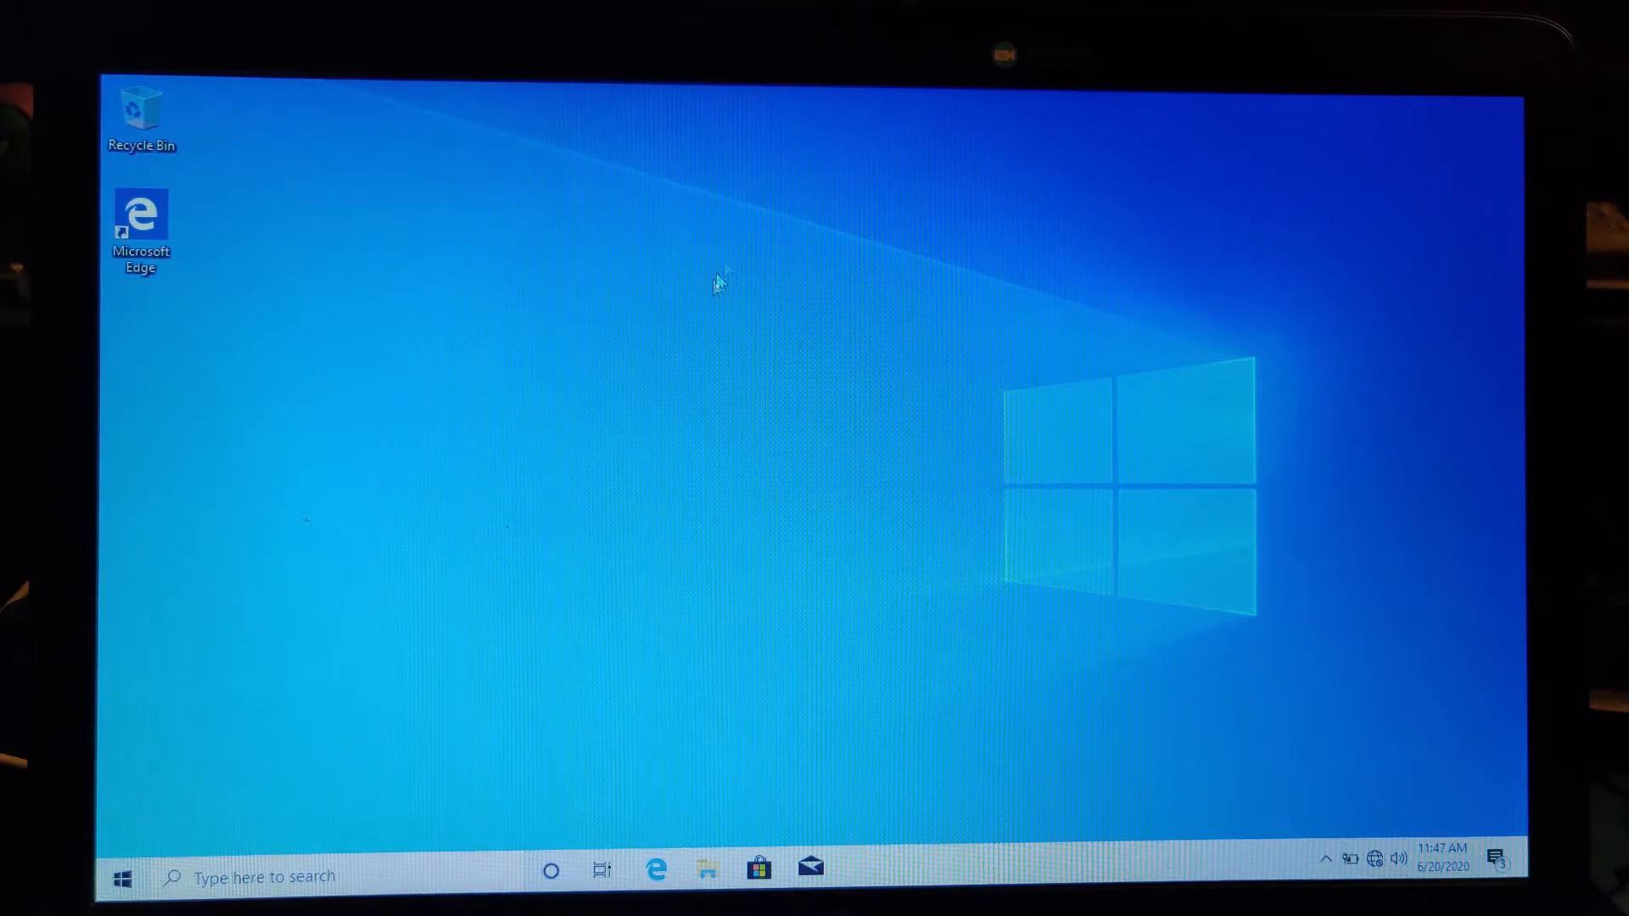
mouse_move(346, 796)
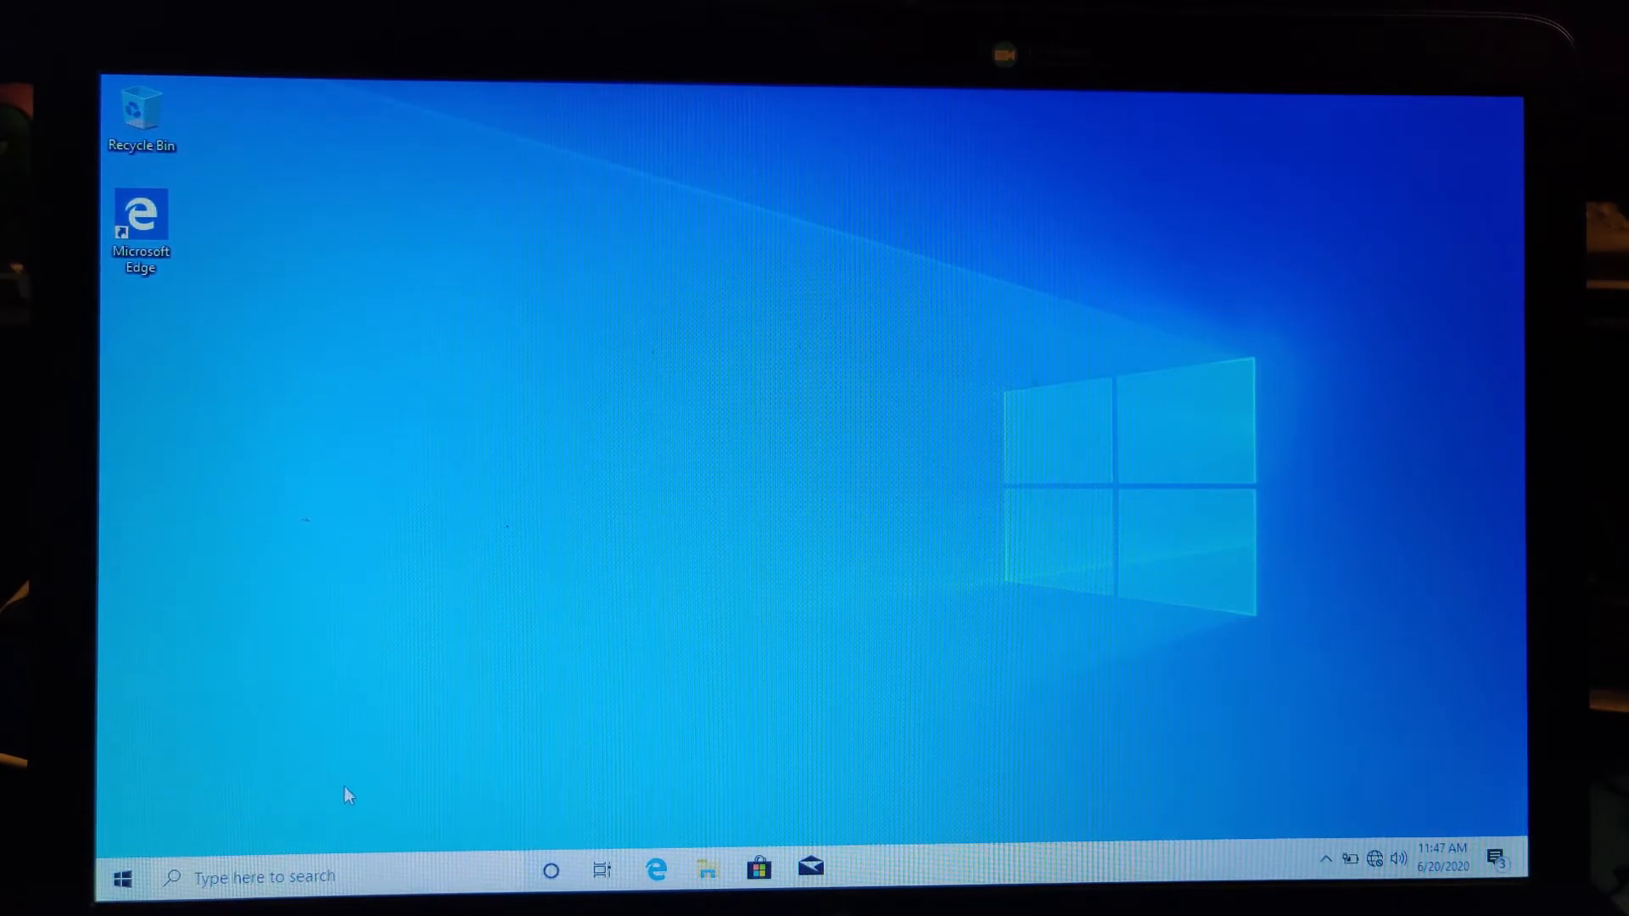